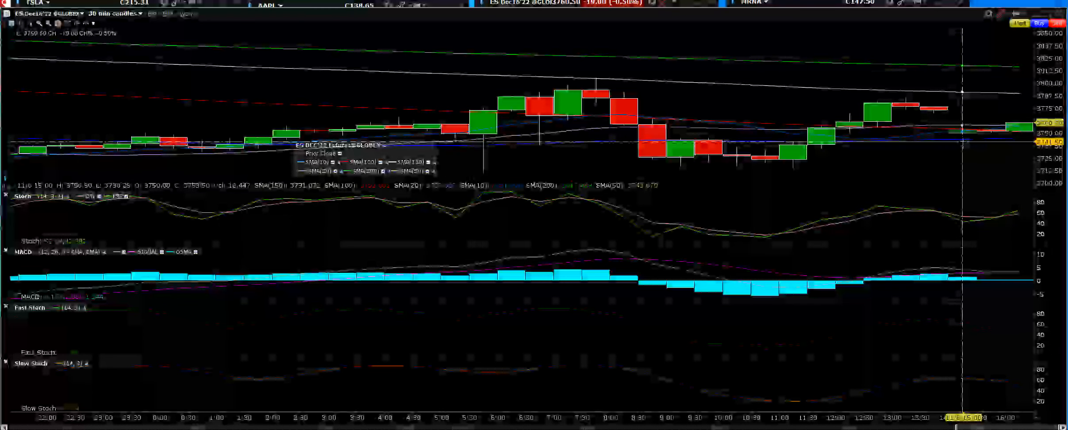
mouse_move(1021, 120)
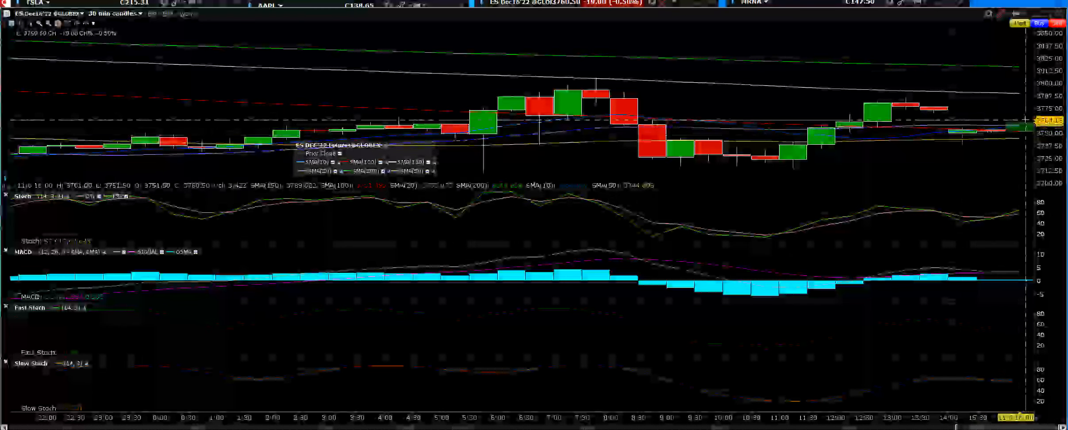
mouse_move(935, 108)
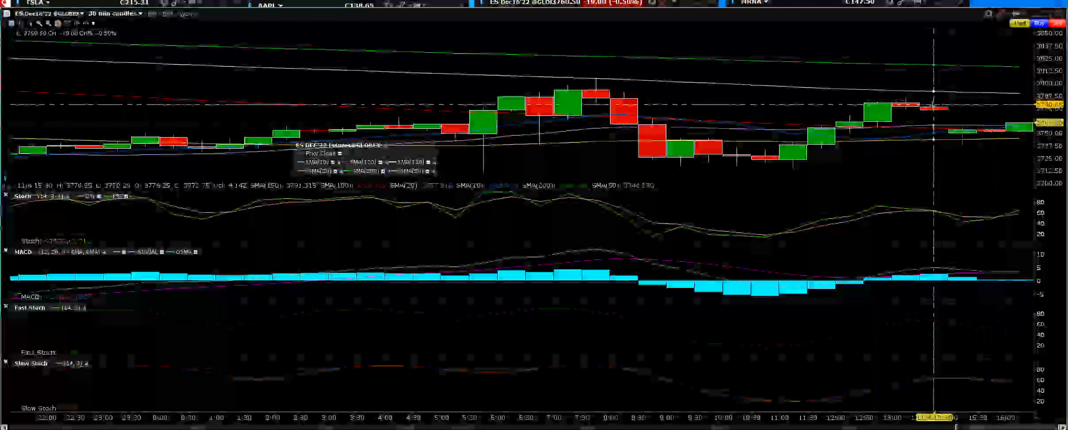